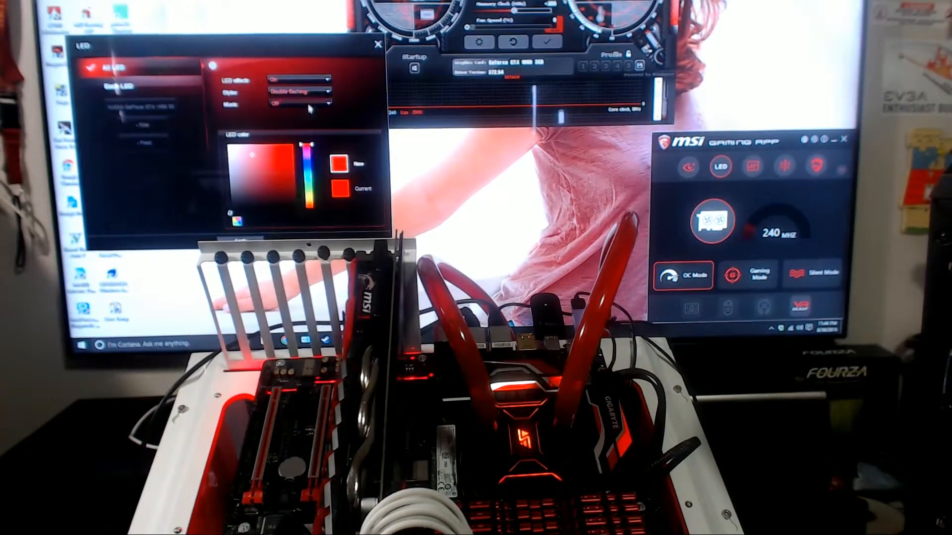
Step: Change the LED style from Double flashing to Breathing in the Styles list
{"action": "left_click", "coordinate": [300, 92]}
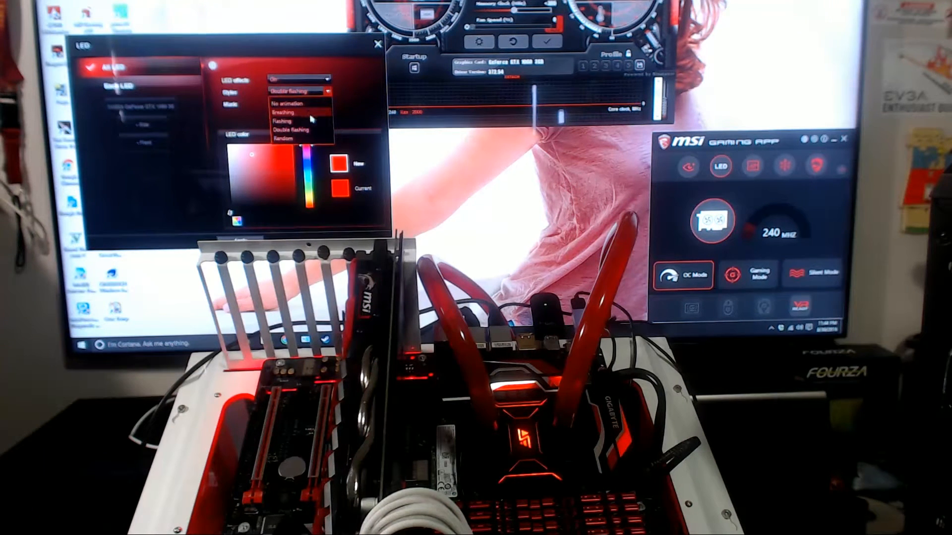
{"action": "left_click", "coordinate": [282, 112]}
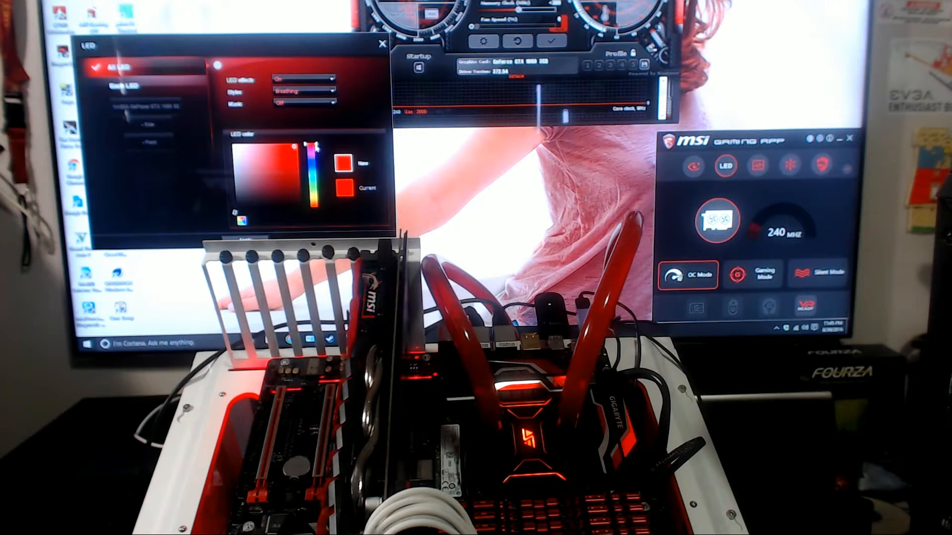
Step: Pick a light purple swatch in the colour field as the new LED colour
{"action": "left_click", "coordinate": [289, 149]}
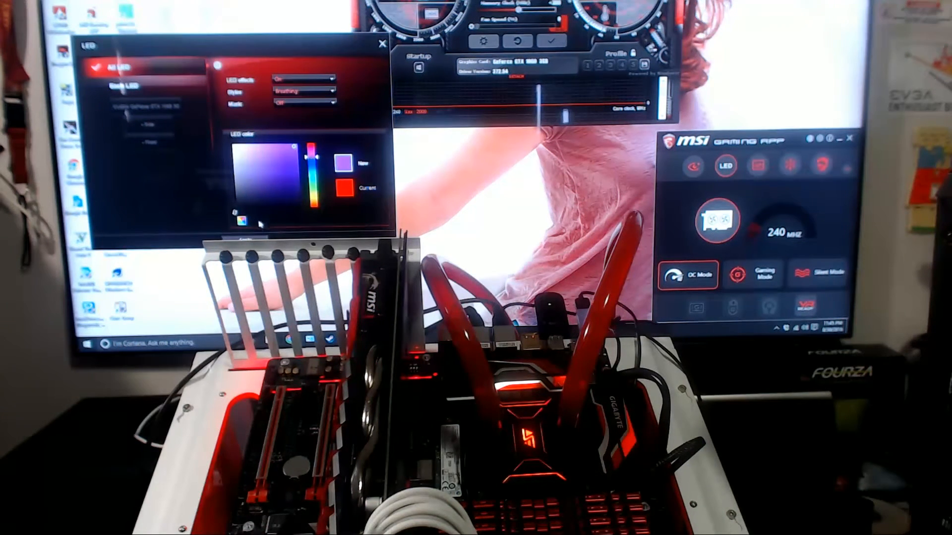